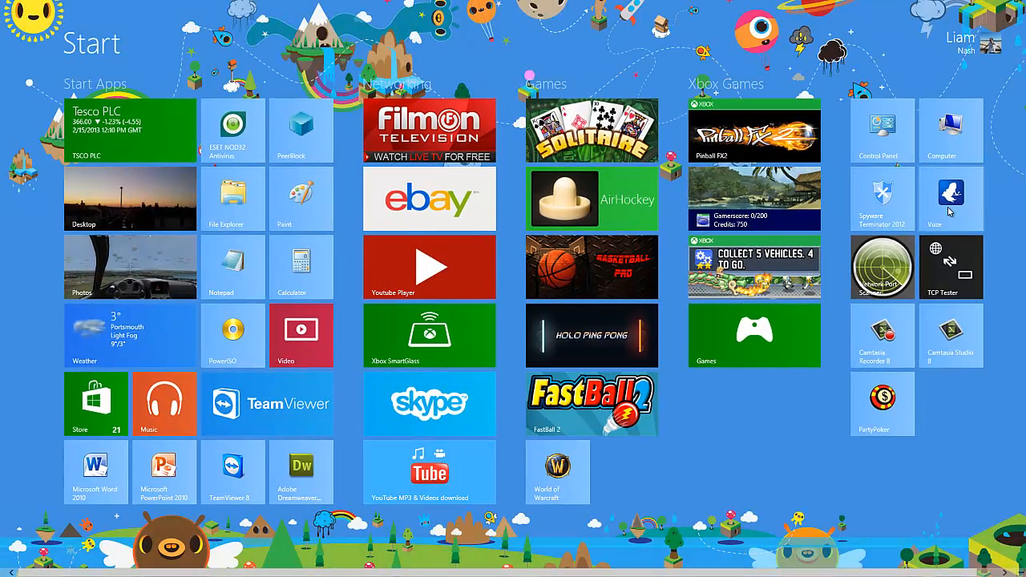
mouse_move(920, 170)
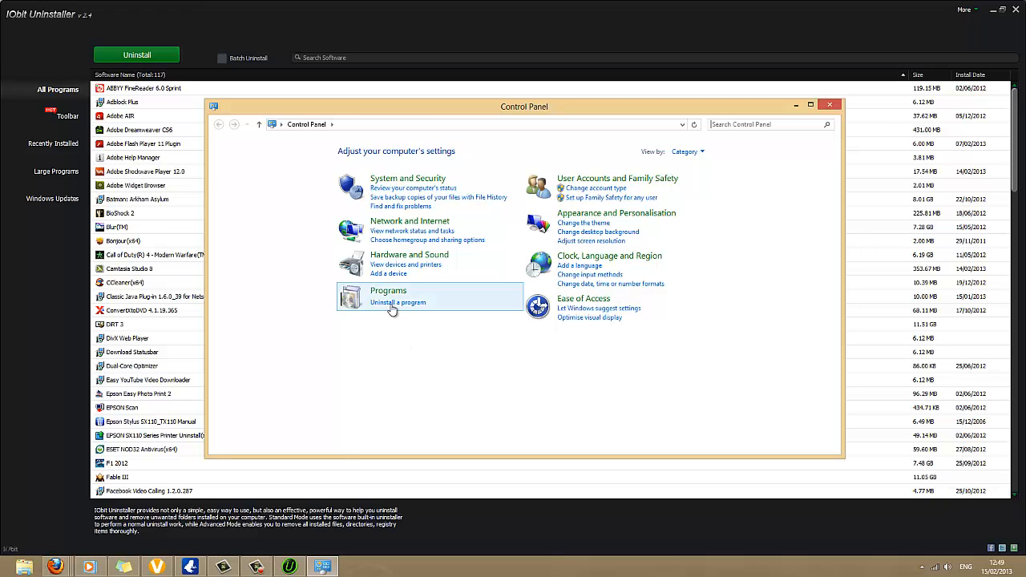
Attempt to uninstall Adobe Dreamweaver CS6 from Programs and Features, dismiss the error and close the window.
left_click(397, 301)
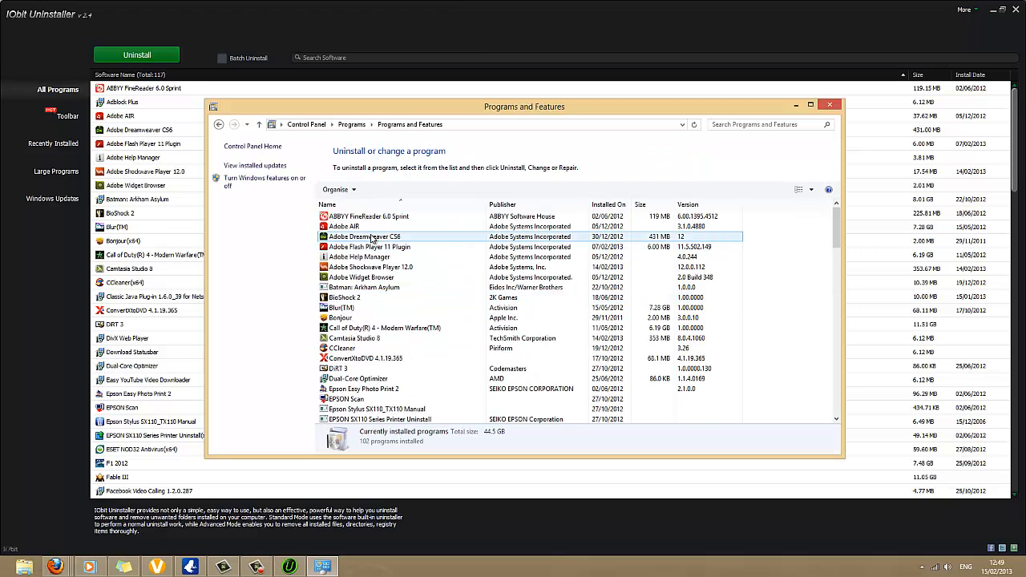
left_click(379, 189)
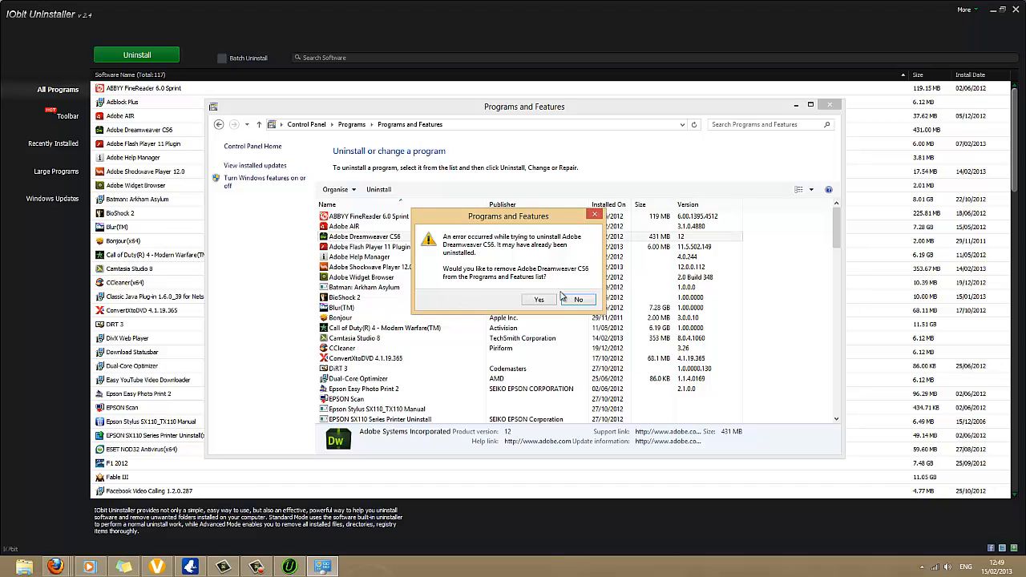
left_click(578, 300)
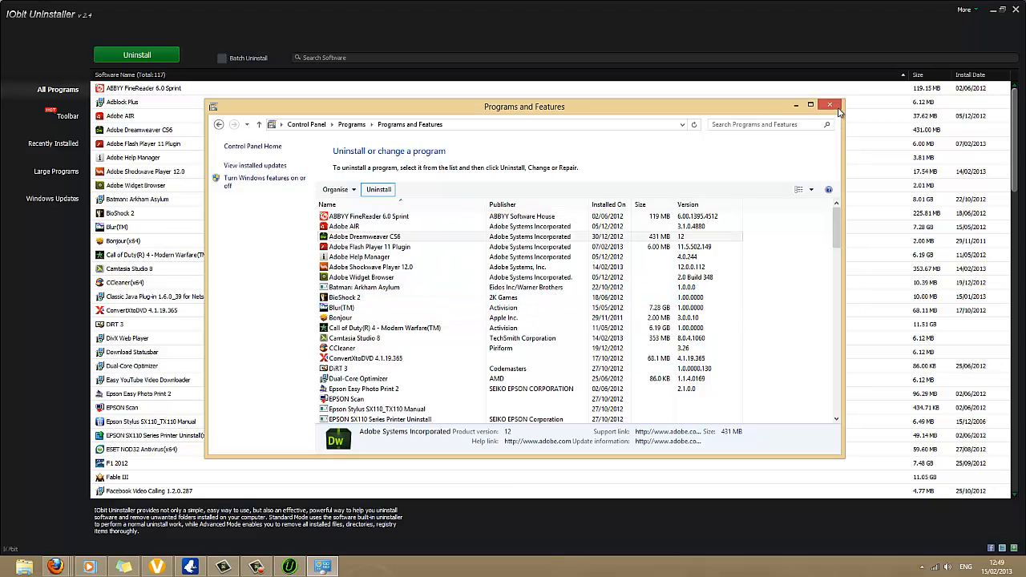
left_click(831, 104)
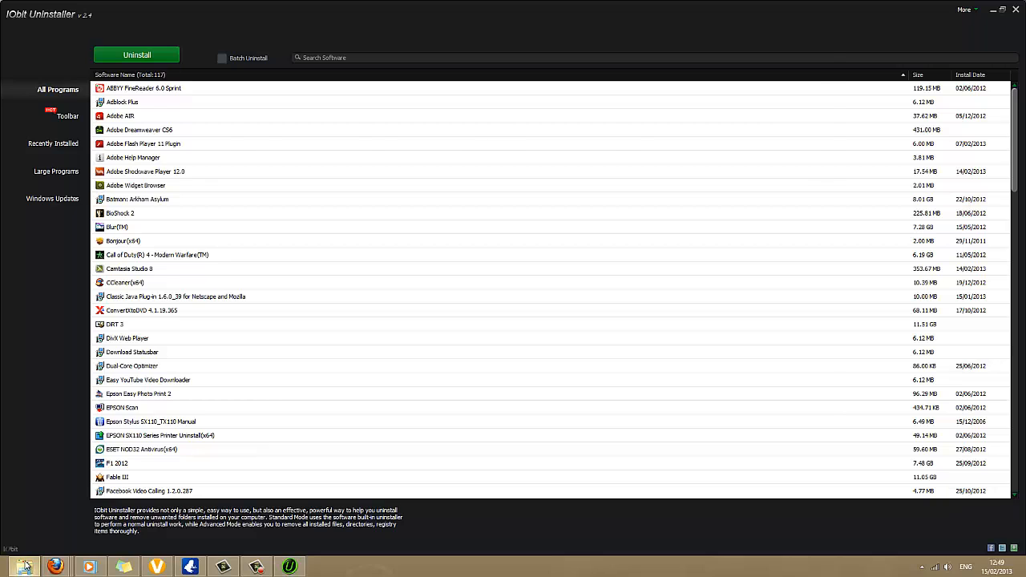
Browse to C:\Program Files (x86)\Adobe\Adobe Dreamweaver CS6 and look through the leftover files.
left_click(123, 568)
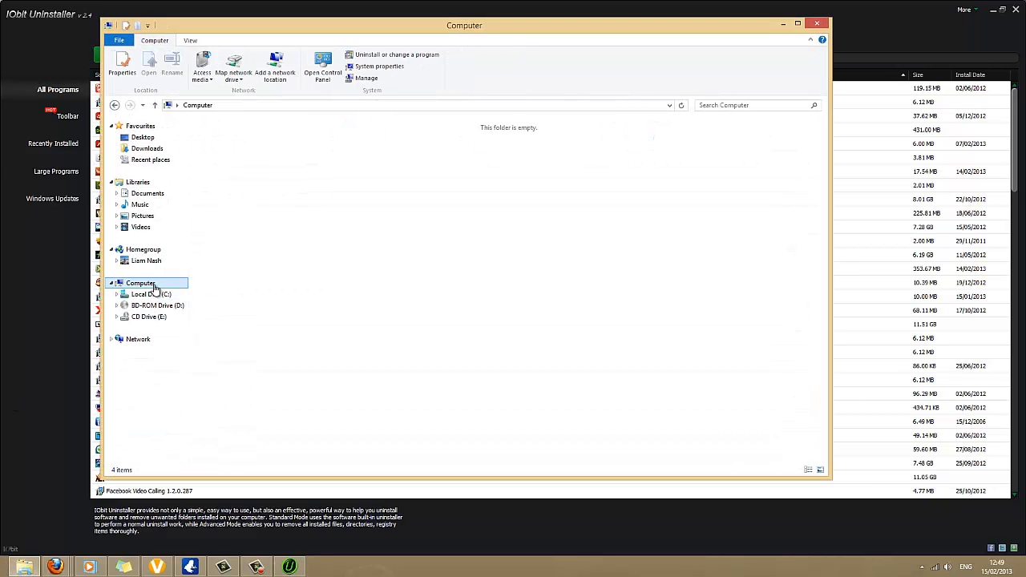
double_click(150, 293)
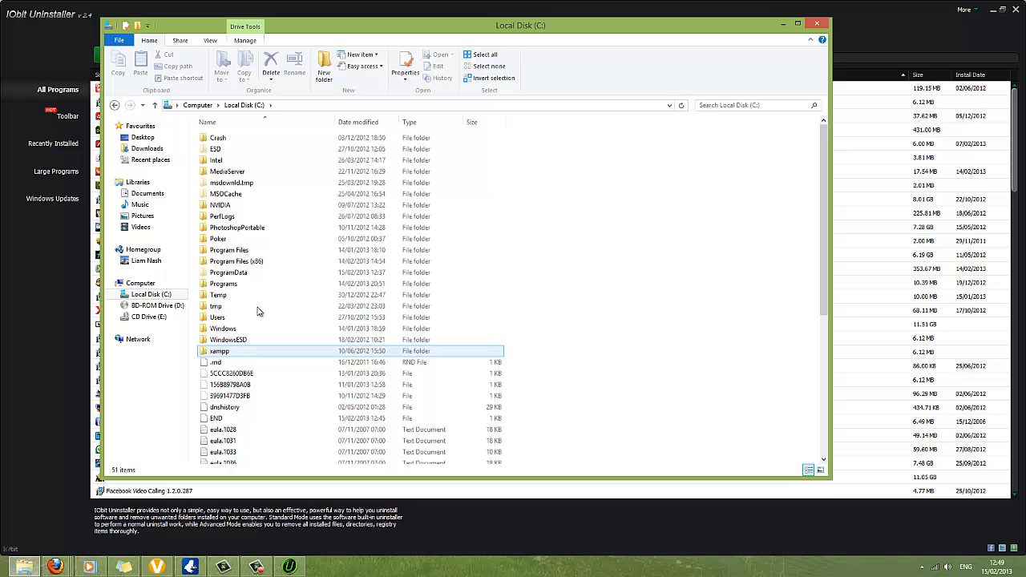
double_click(236, 260)
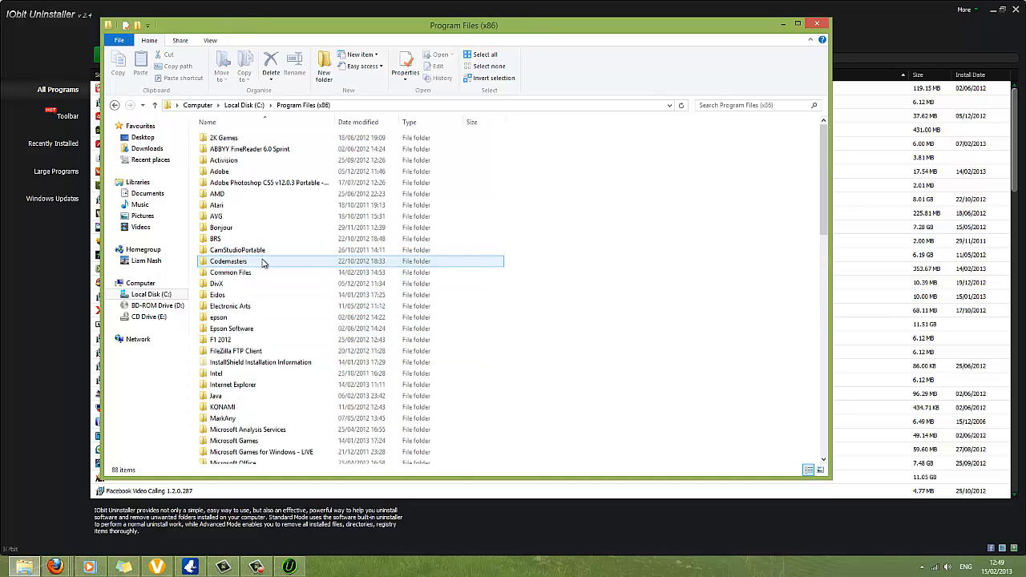
double_click(218, 170)
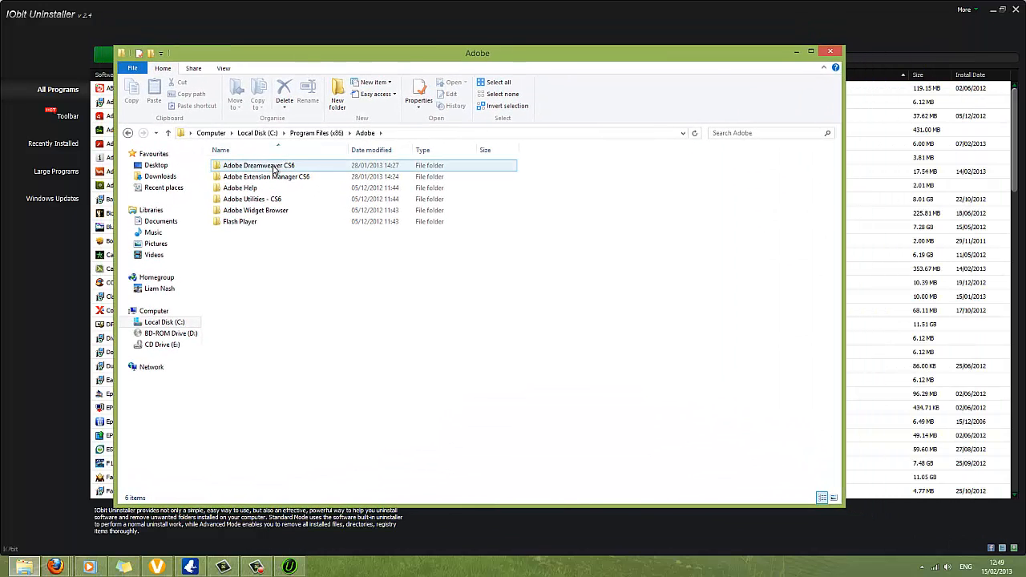
double_click(258, 165)
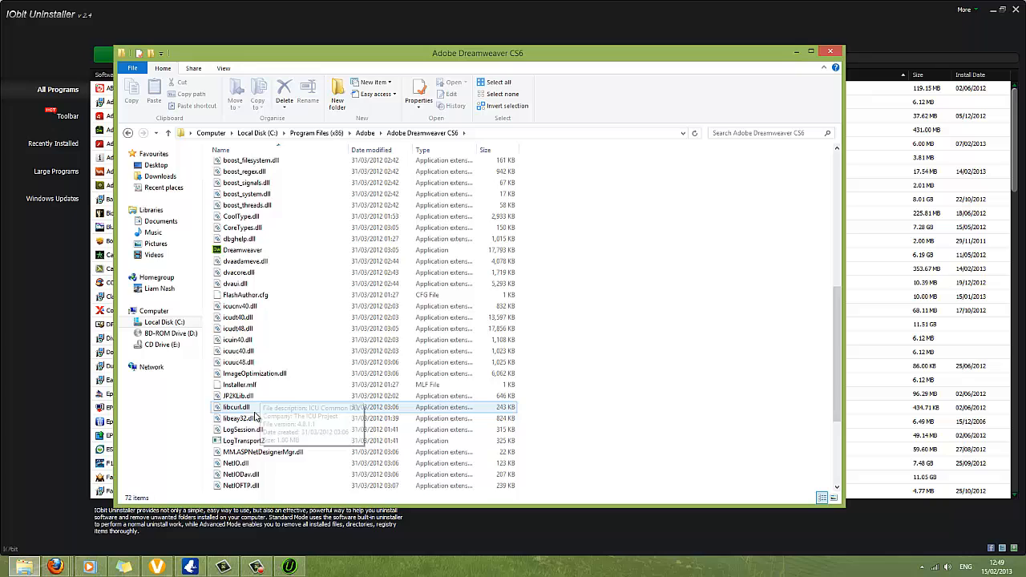
scroll("up", 3)
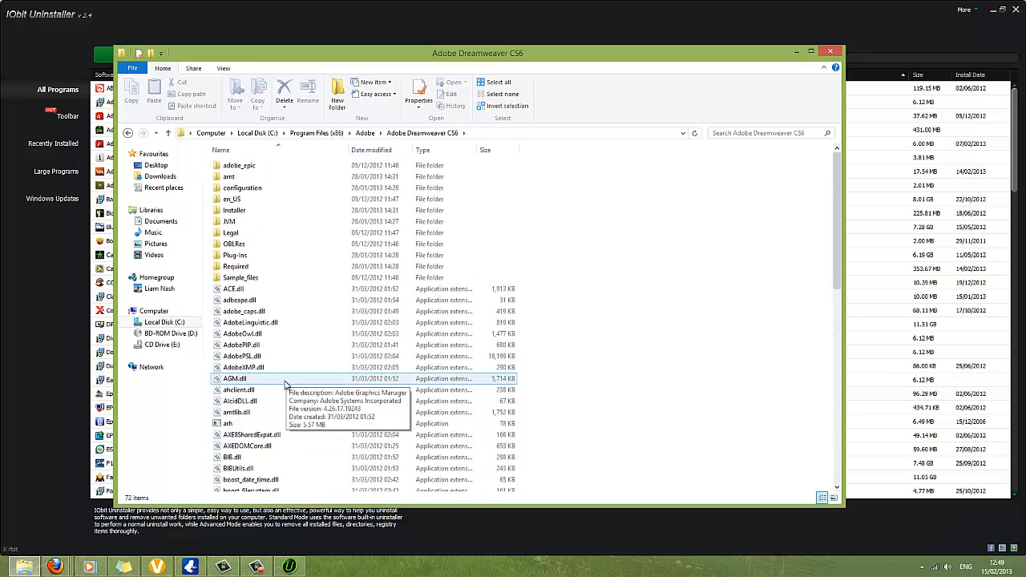
scroll("down", 3)
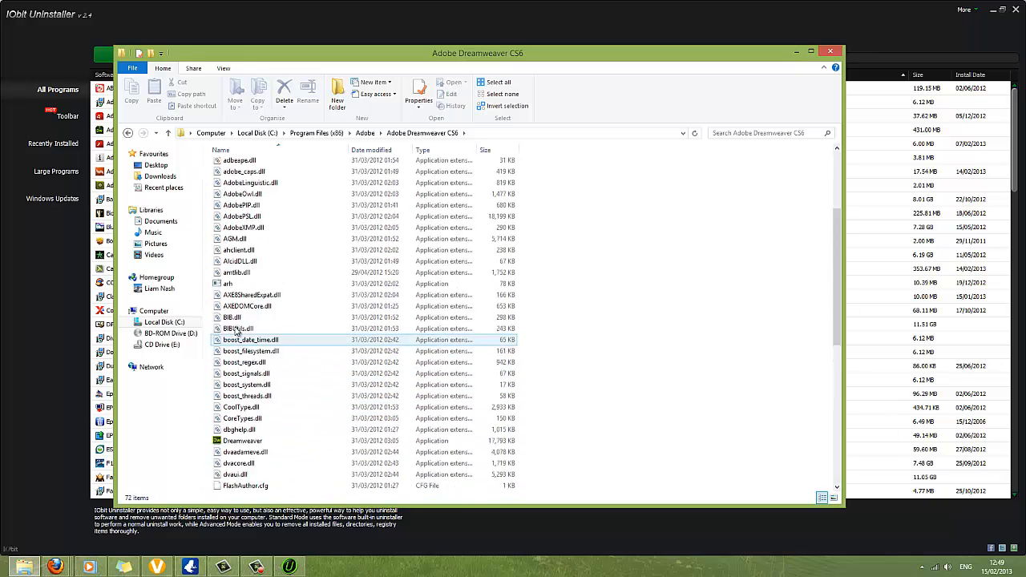
scroll("down", 3)
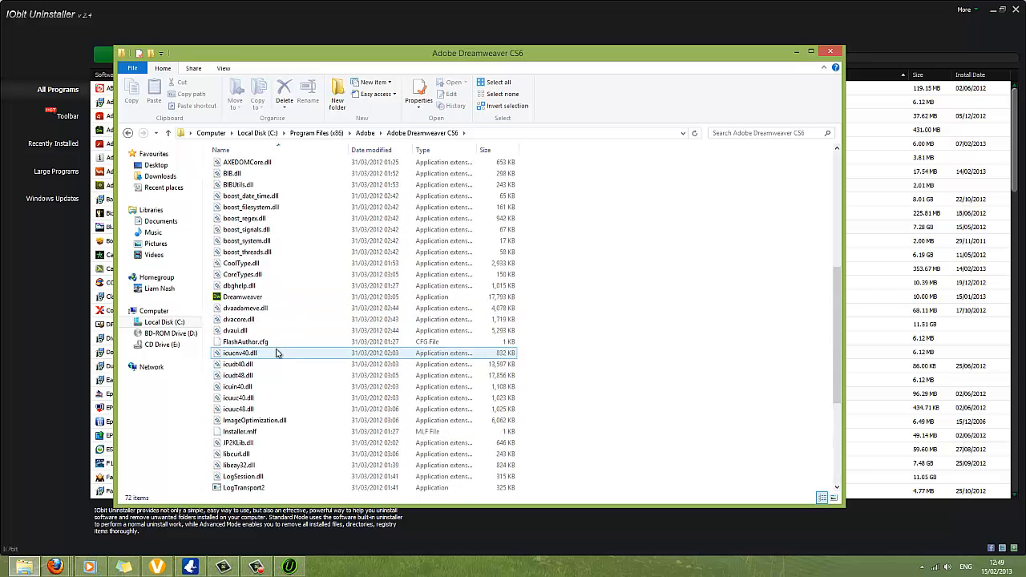
scroll("up", 3)
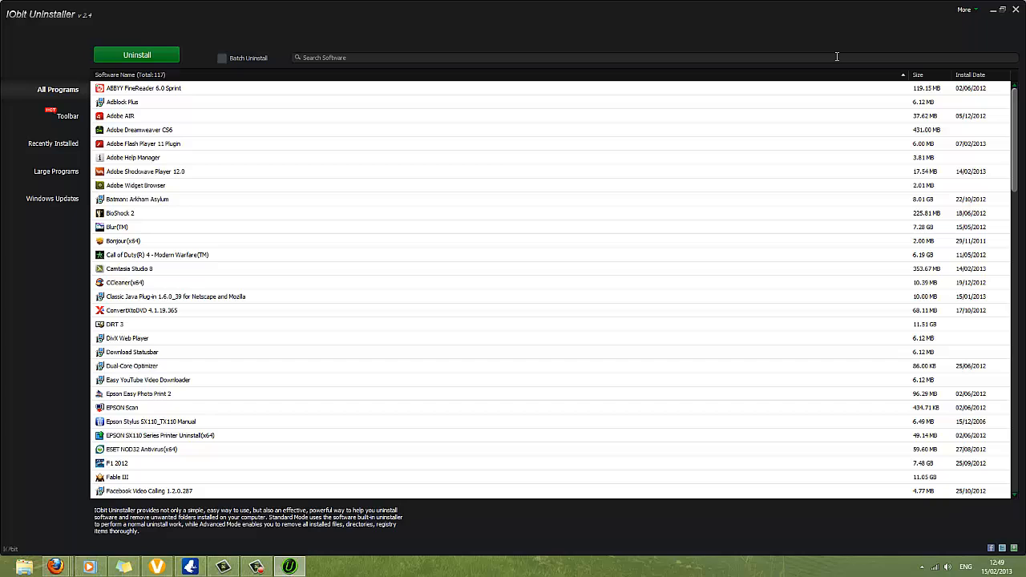
mouse_move(767, 98)
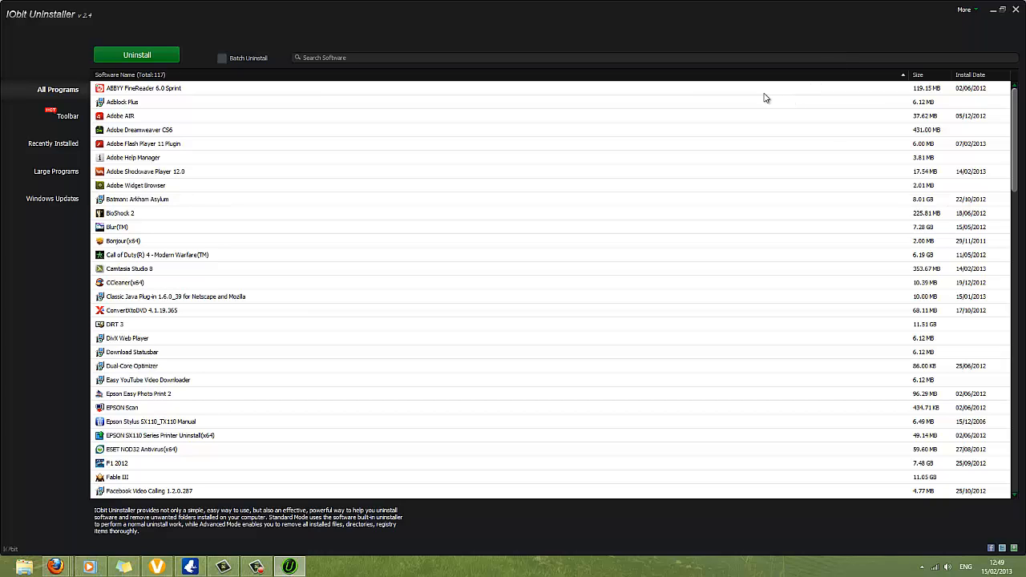
mouse_move(162, 166)
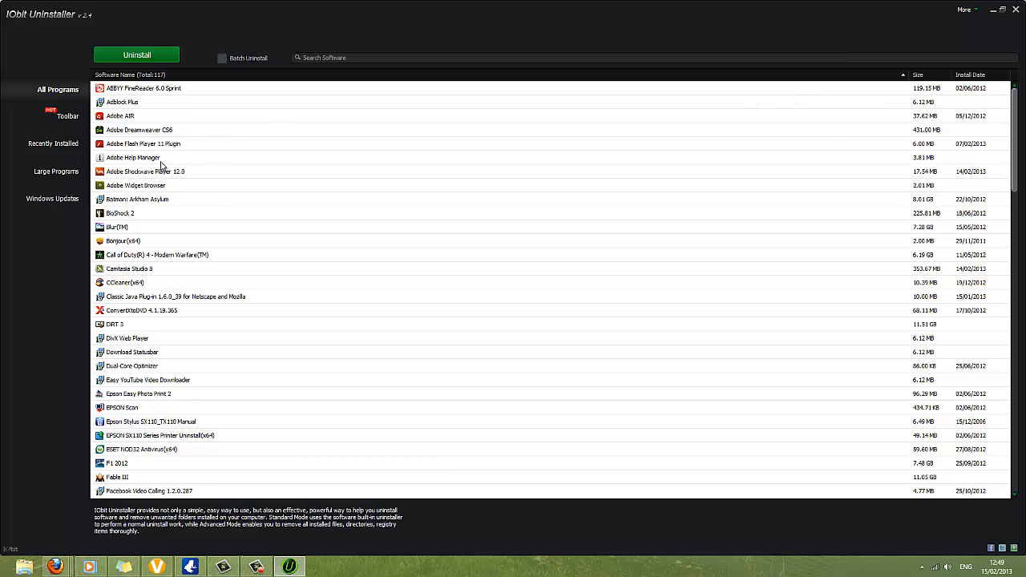
mouse_move(125, 138)
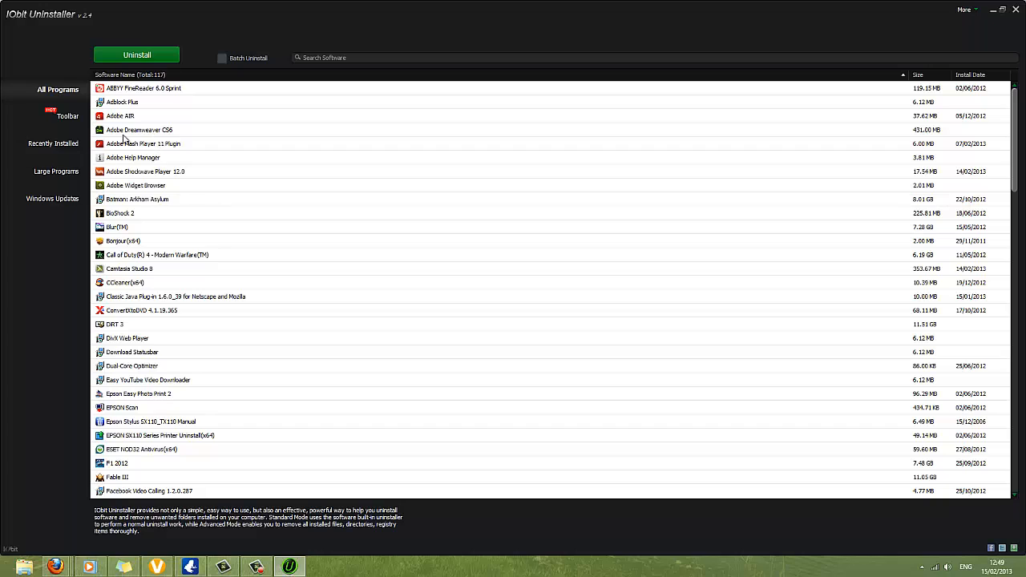
Select Adobe Dreamweaver CS6 in All Programs and start its uninstall.
left_click(138, 128)
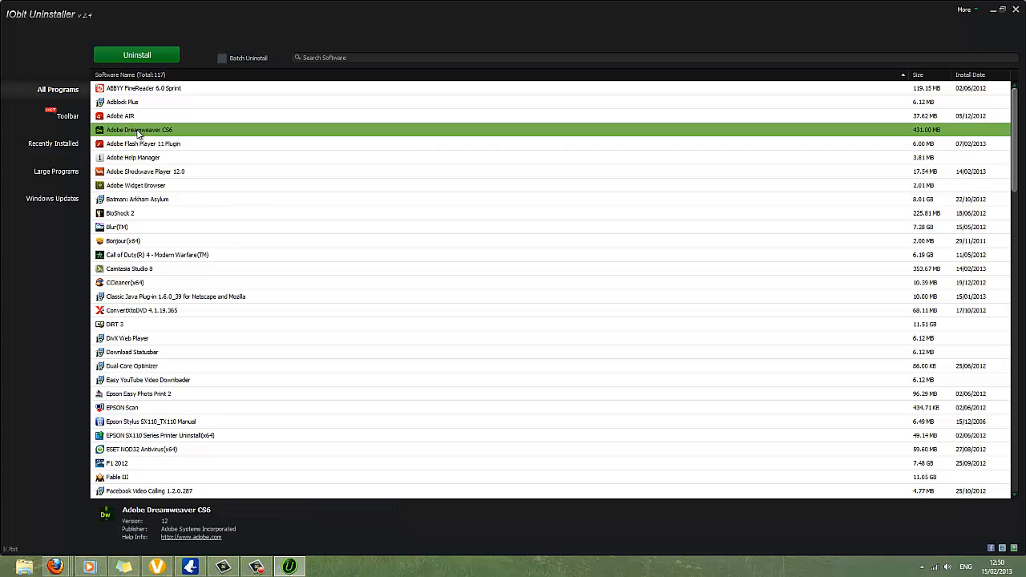
left_click(136, 55)
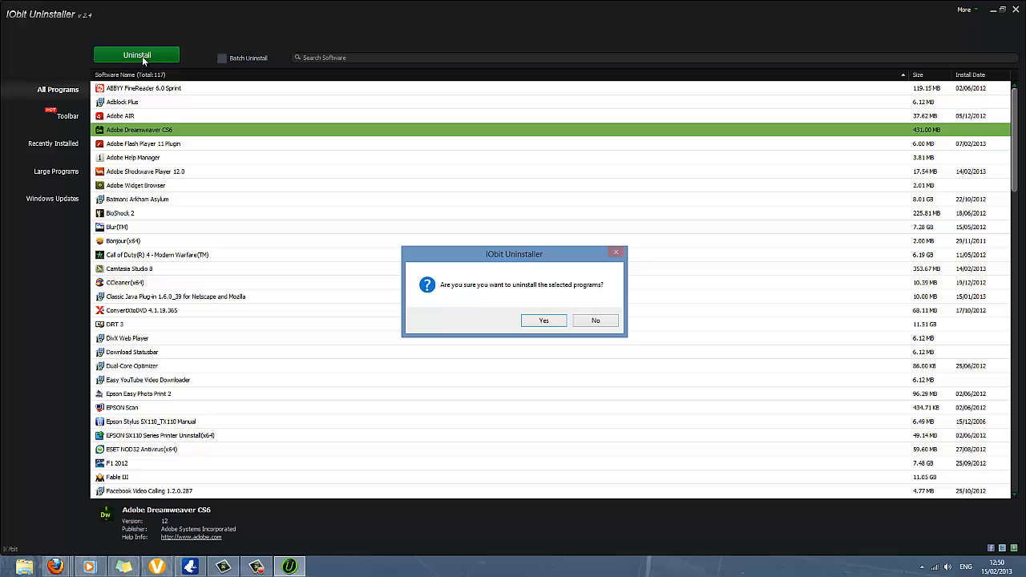
mouse_move(544, 320)
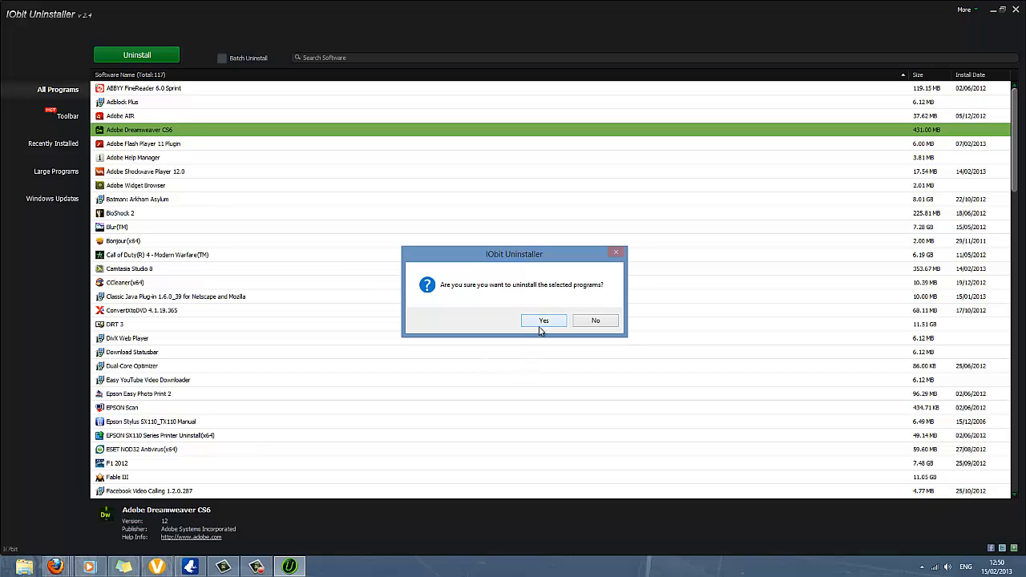
Confirm the Dreamweaver CS6 removal and run a Powerful Scan for leftover items.
left_click(544, 321)
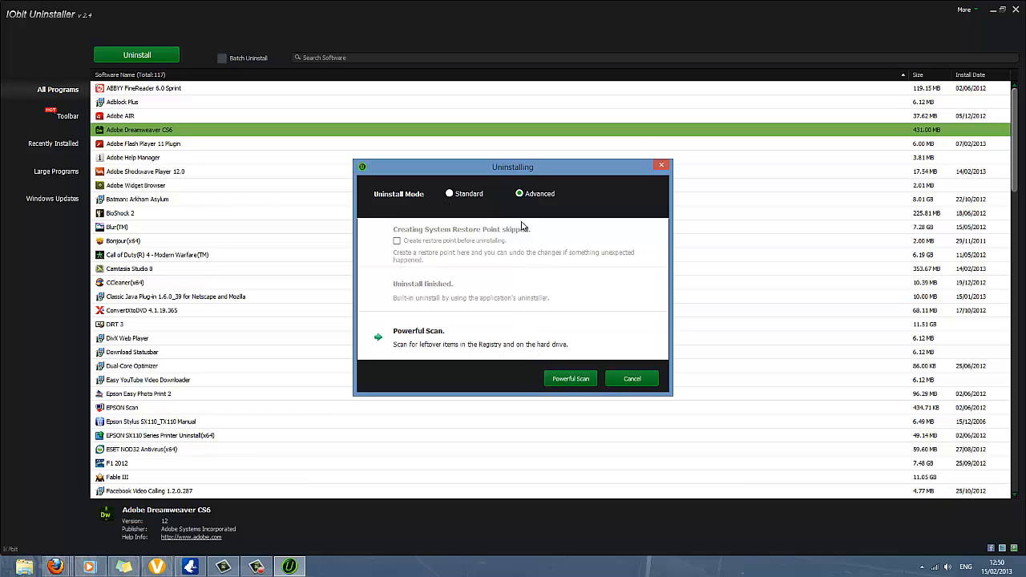
mouse_move(537, 224)
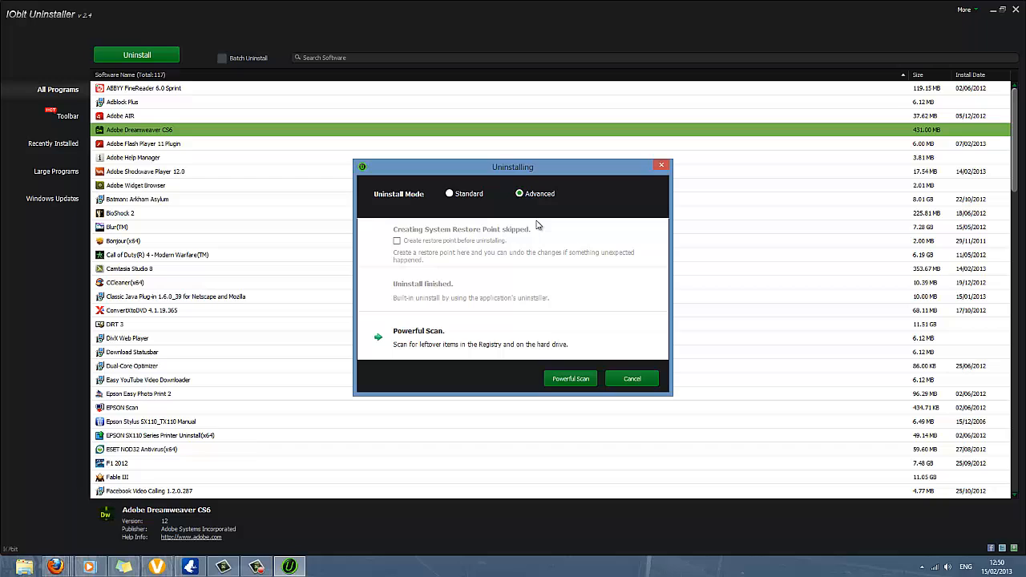
mouse_move(412, 356)
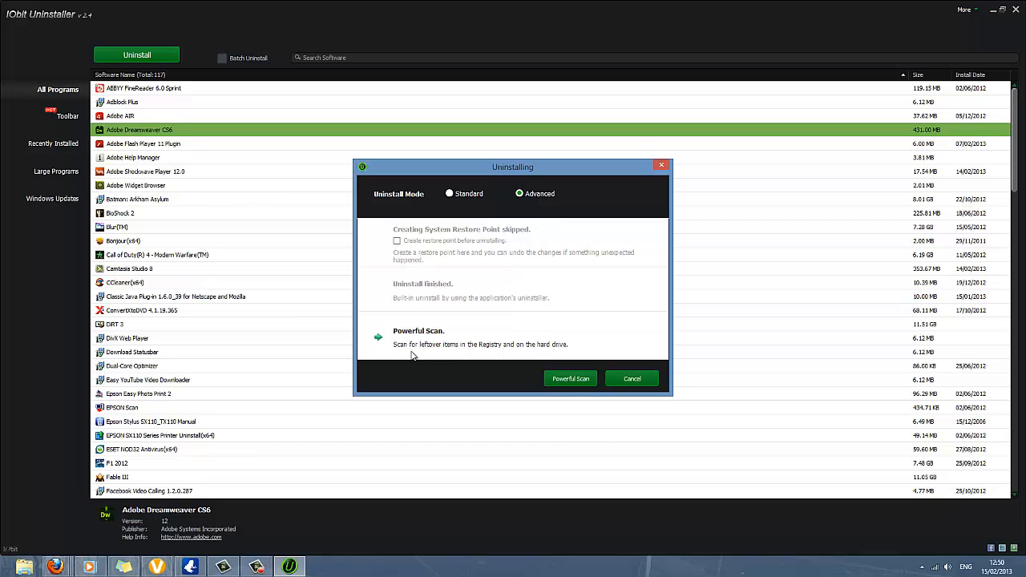
mouse_move(571, 378)
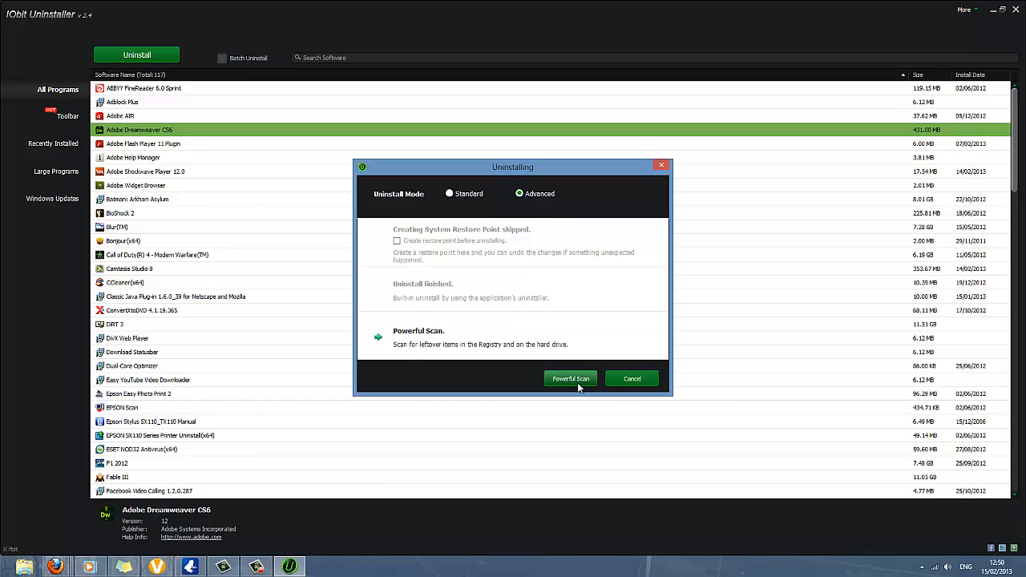
mouse_move(569, 401)
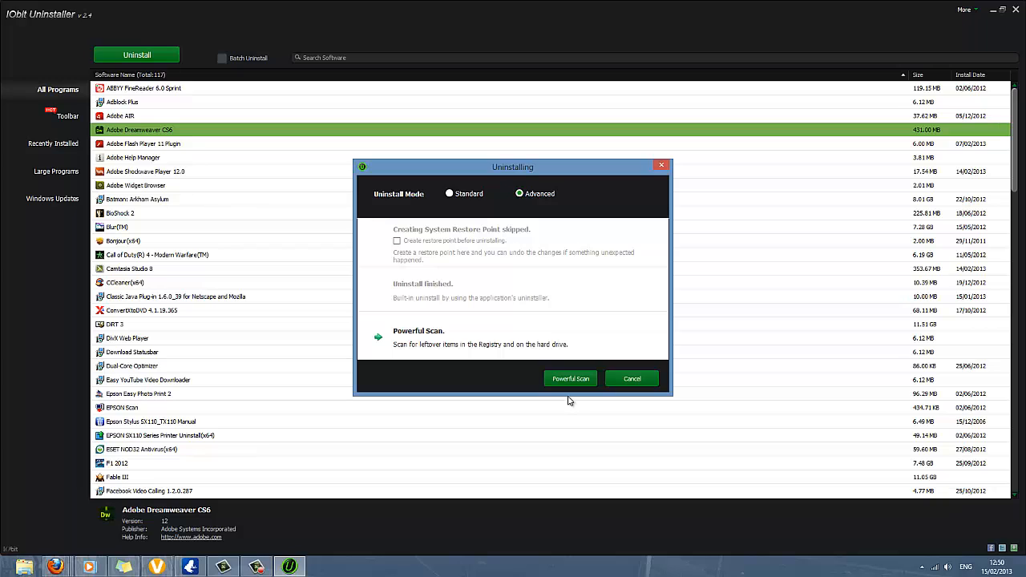
left_click(571, 378)
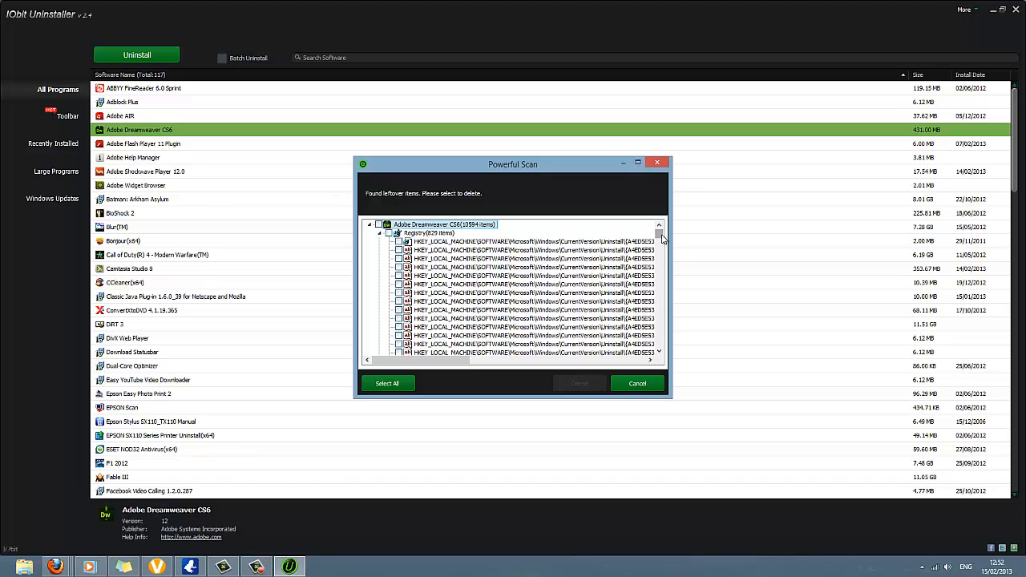
Review the leftover registry and file entries and mark them all with Select All.
scroll("down", 3)
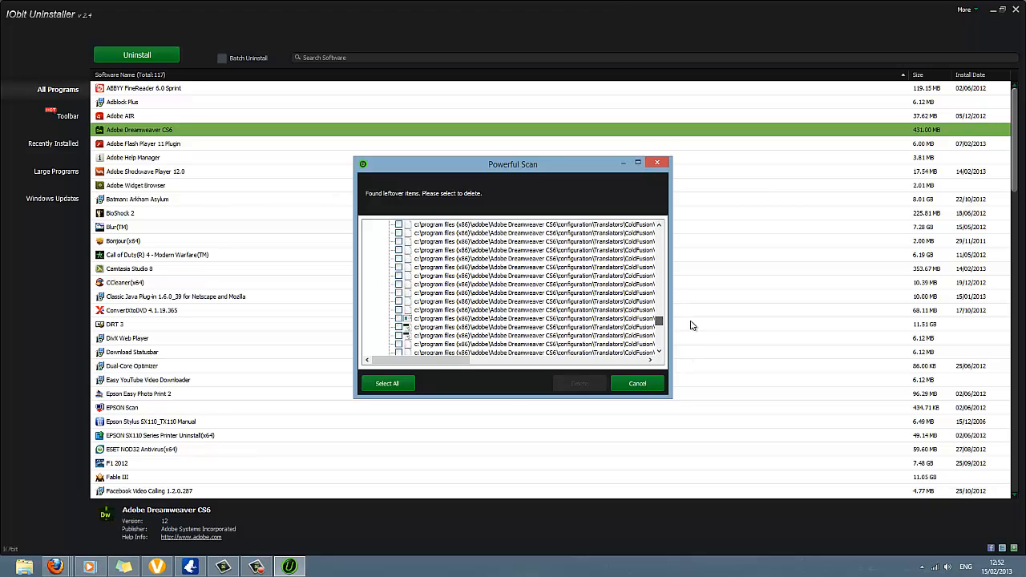
scroll("down", 3)
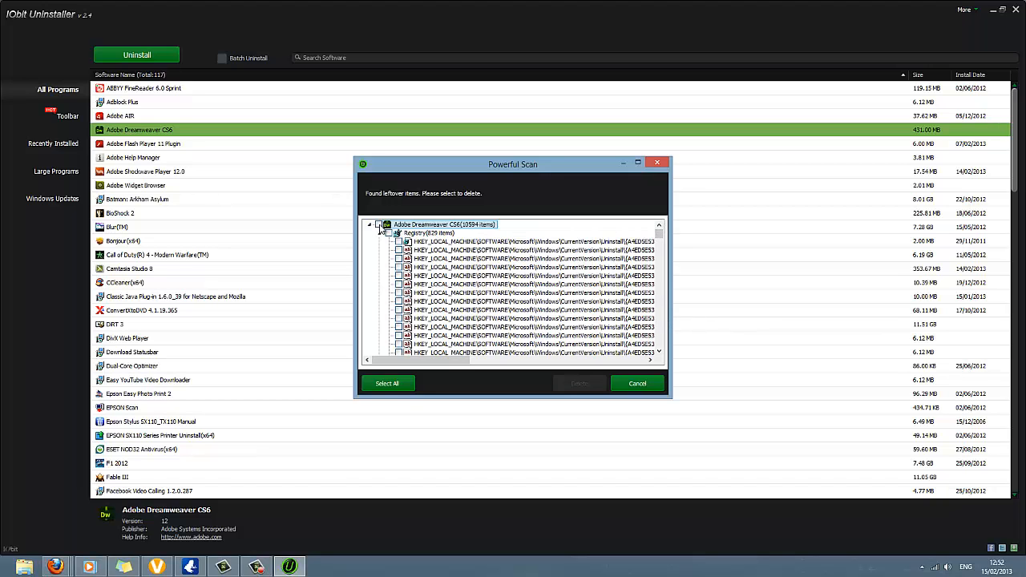
left_click(388, 383)
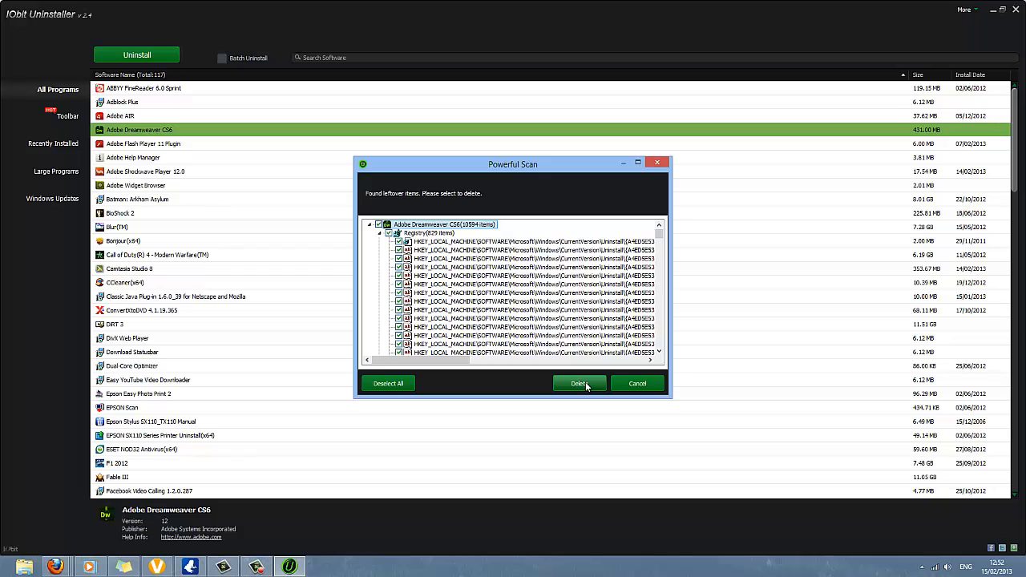
mouse_move(559, 348)
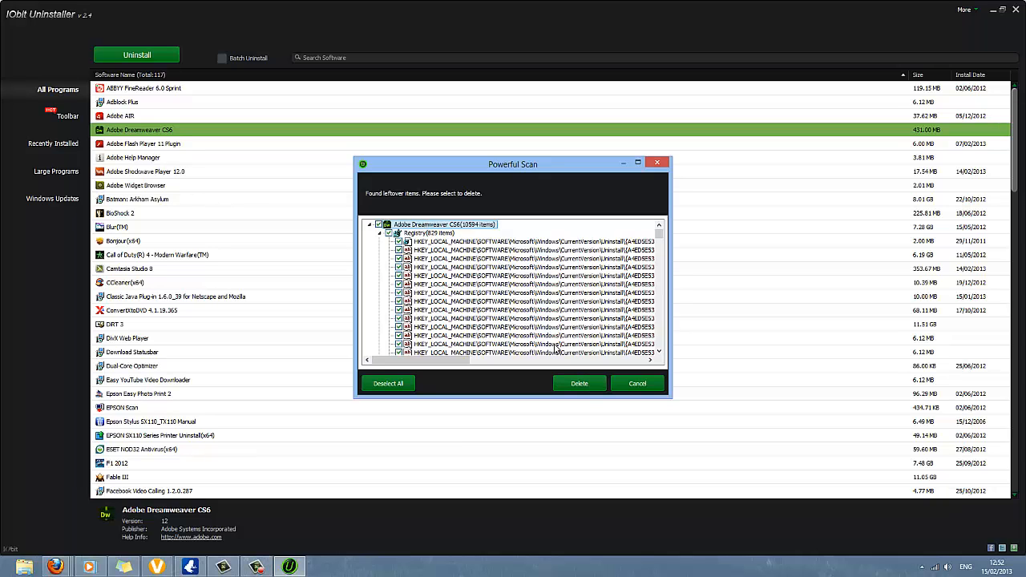
Delete the selected leftover items and confirm the deletion.
left_click(579, 384)
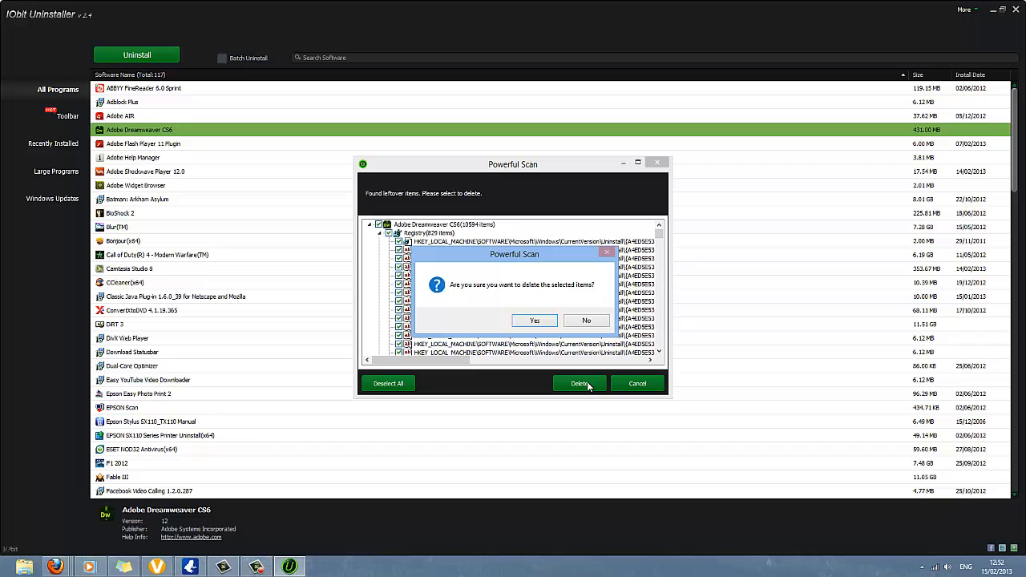
left_click(536, 320)
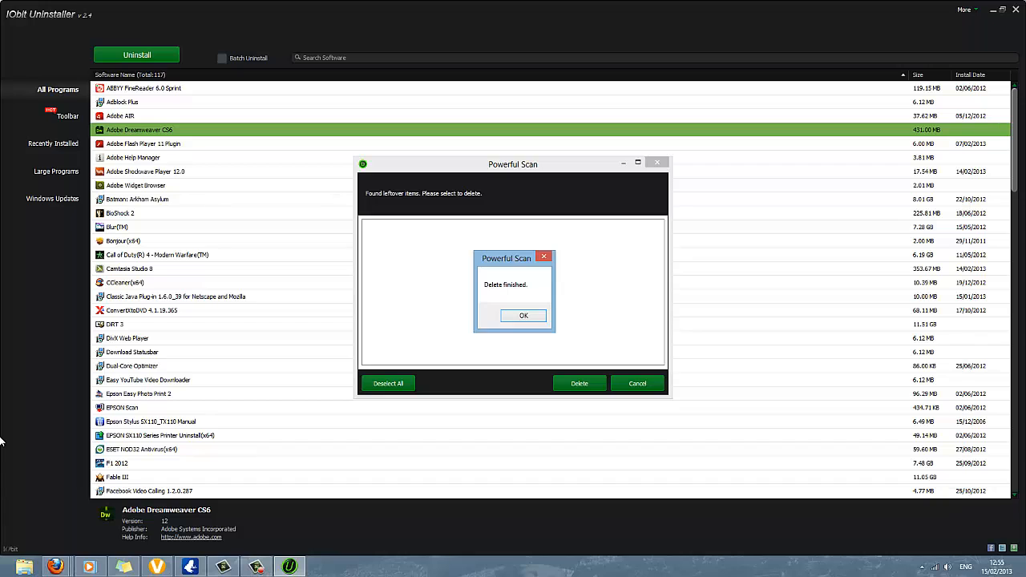
mouse_move(453, 317)
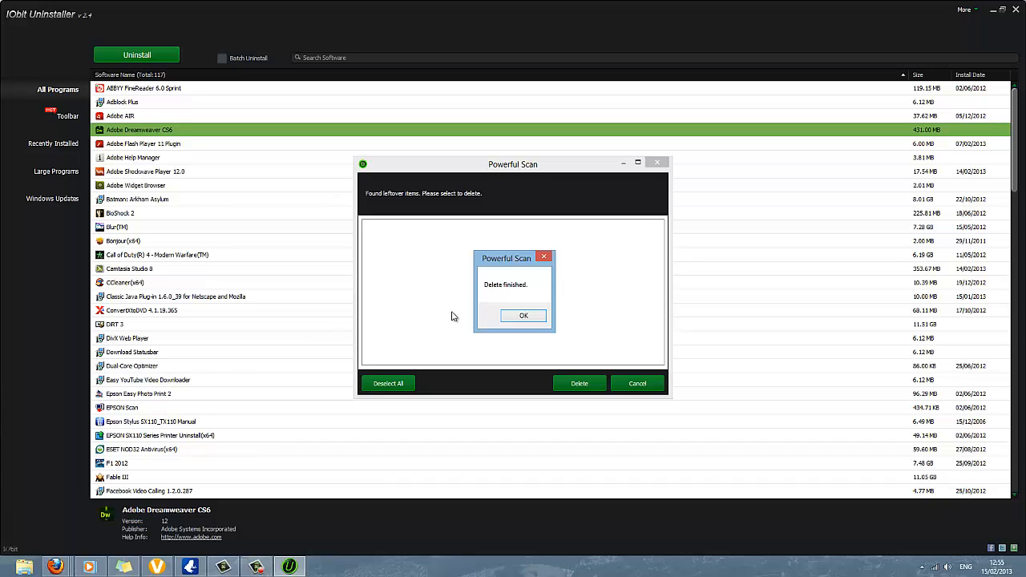
Dismiss the Delete finished message to return to the program list.
left_click(523, 315)
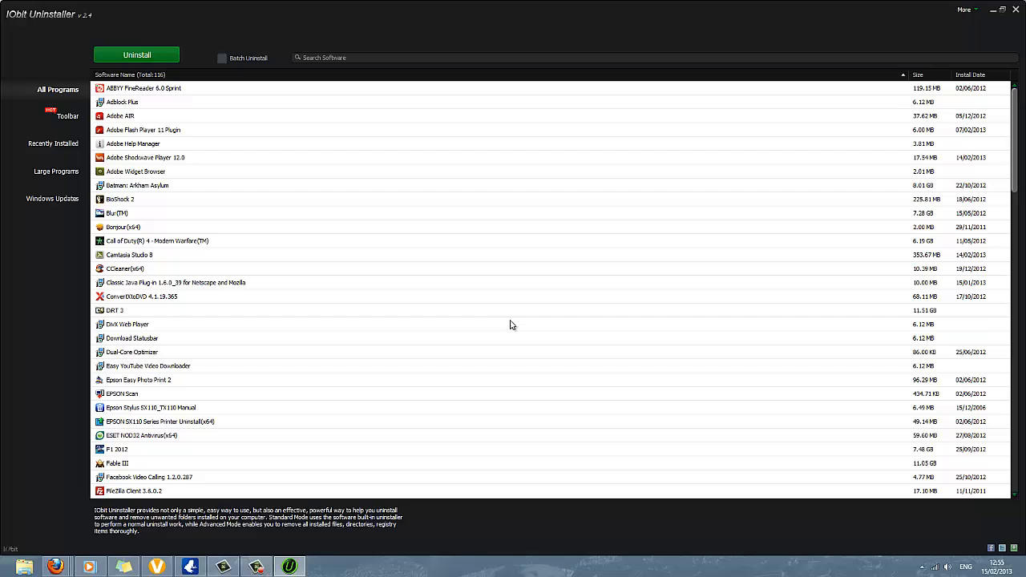
mouse_move(908, 132)
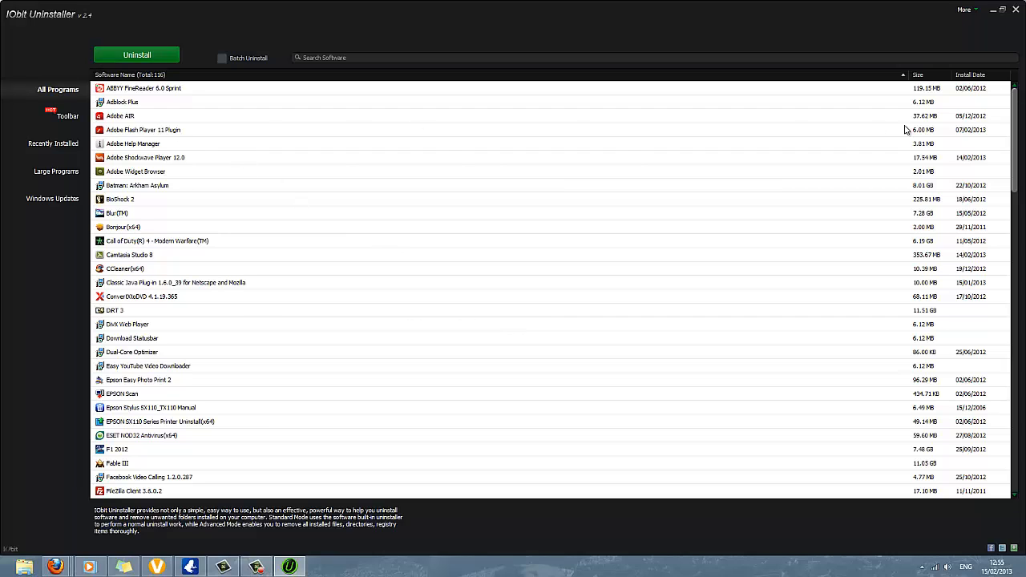
mouse_move(372, 277)
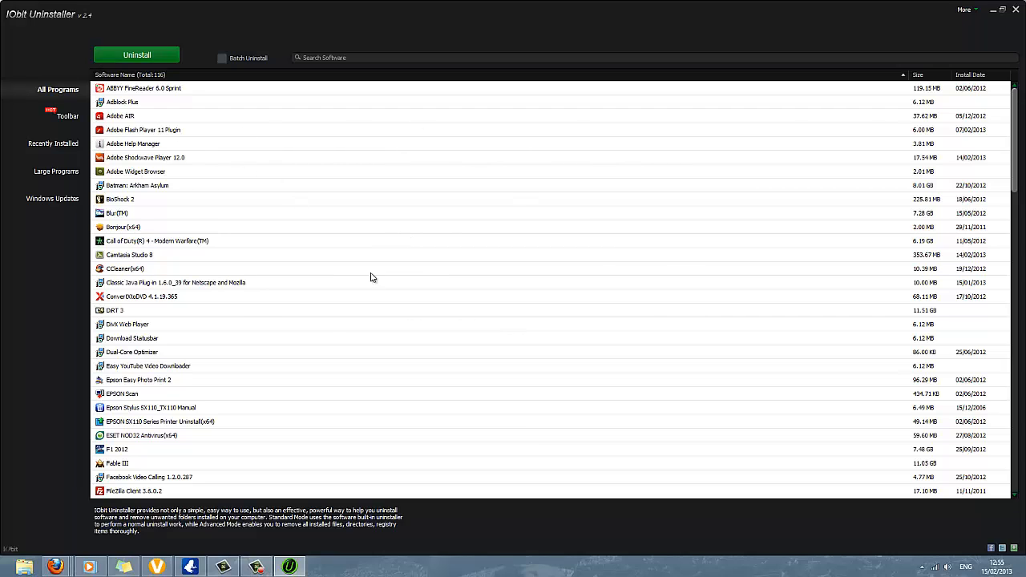
mouse_move(25, 568)
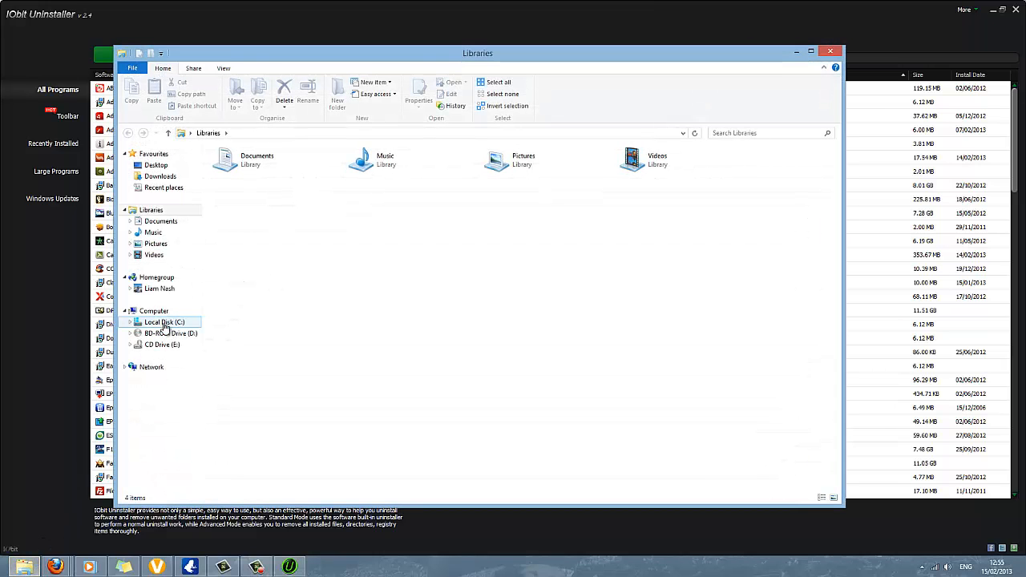
Browse to C:\Program Files (x86)\Adobe\Adobe Dreamweaver CS6 and look inside its adobe_epic subfolder.
left_click(154, 311)
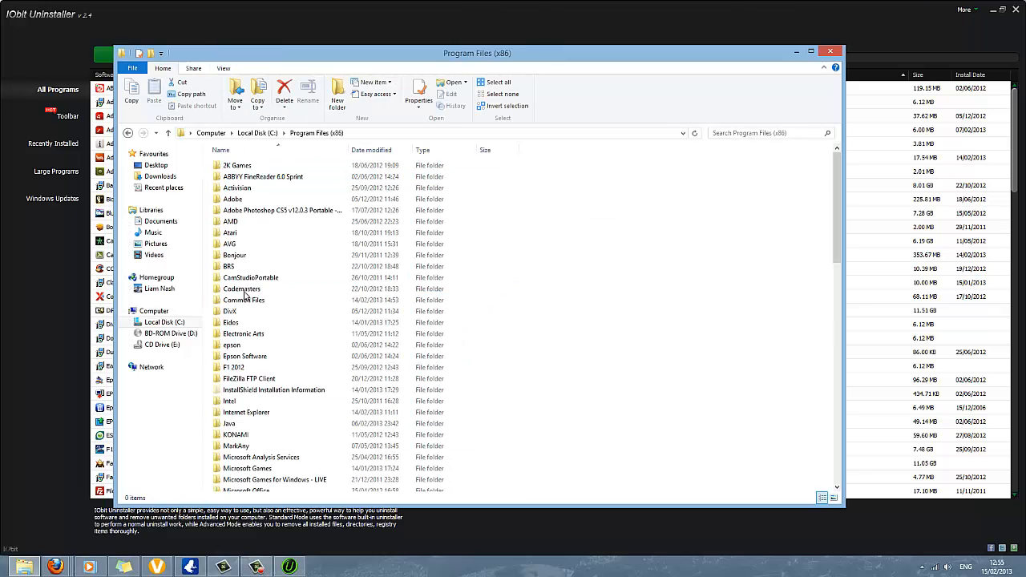
left_click(231, 232)
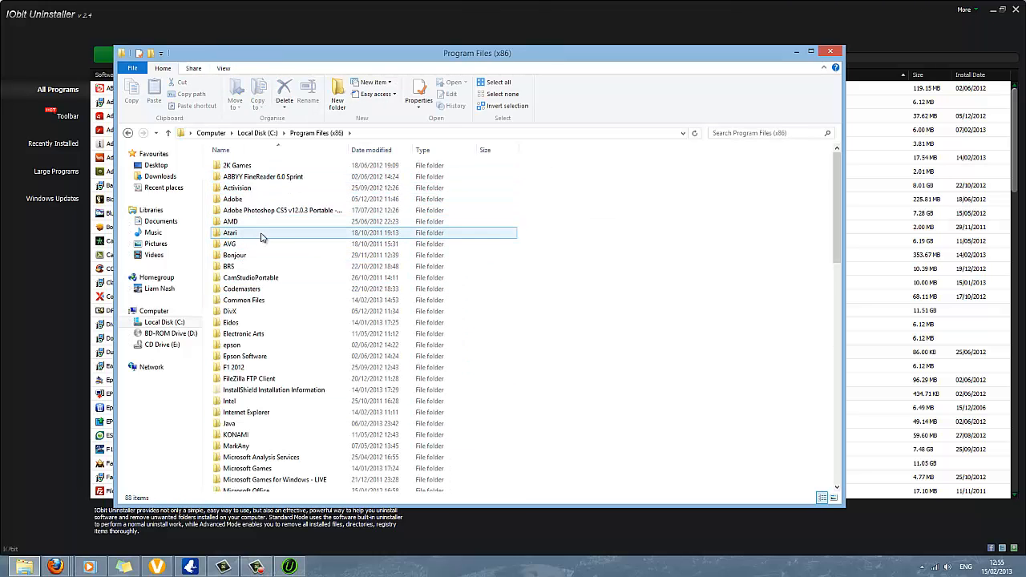
double_click(231, 199)
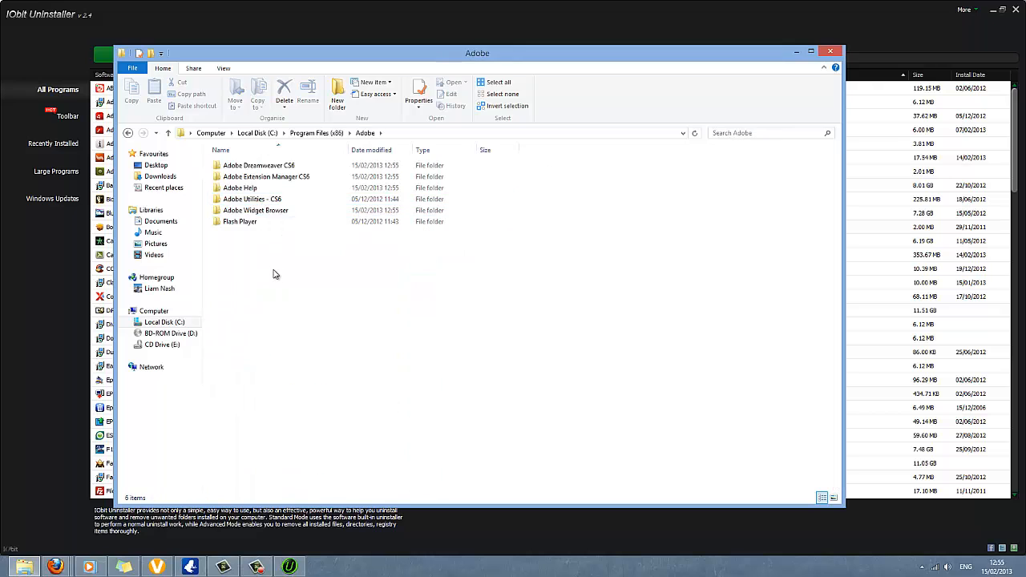
double_click(260, 165)
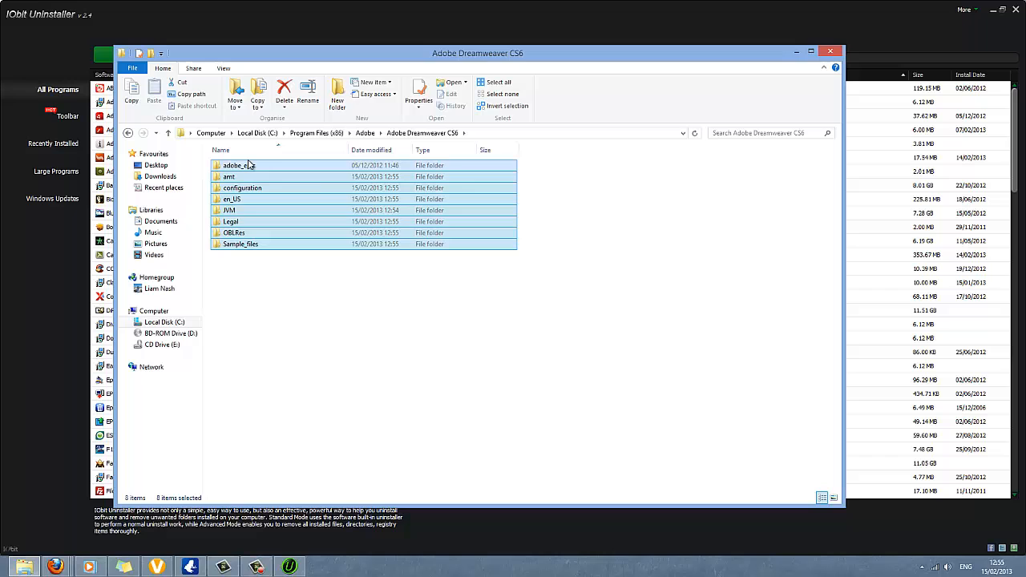
double_click(233, 165)
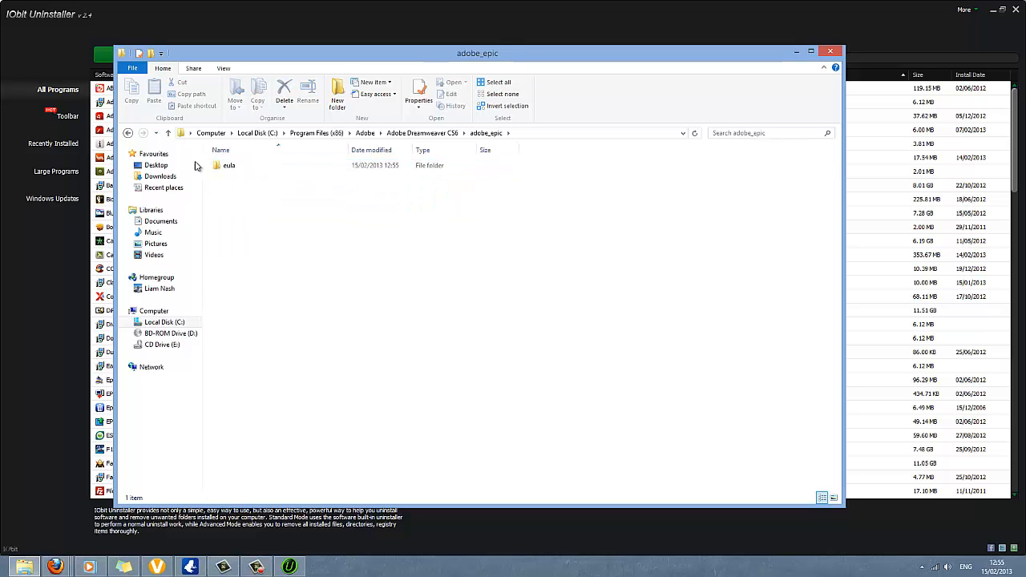
double_click(228, 166)
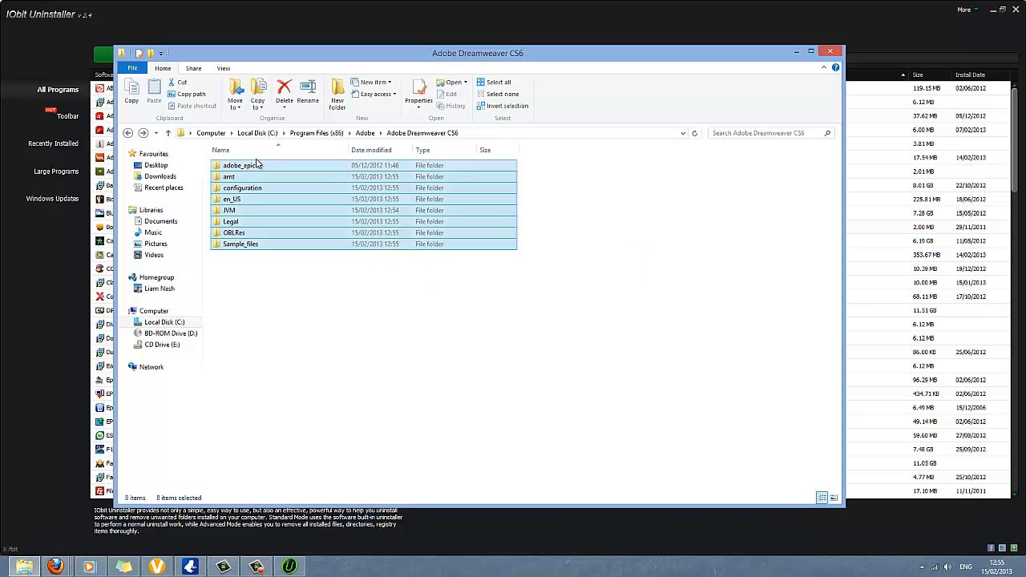
Delete the amt, Legal, OMLRes and Sample_files subfolders, granting permission on each Access Denied prompt.
left_click(284, 91)
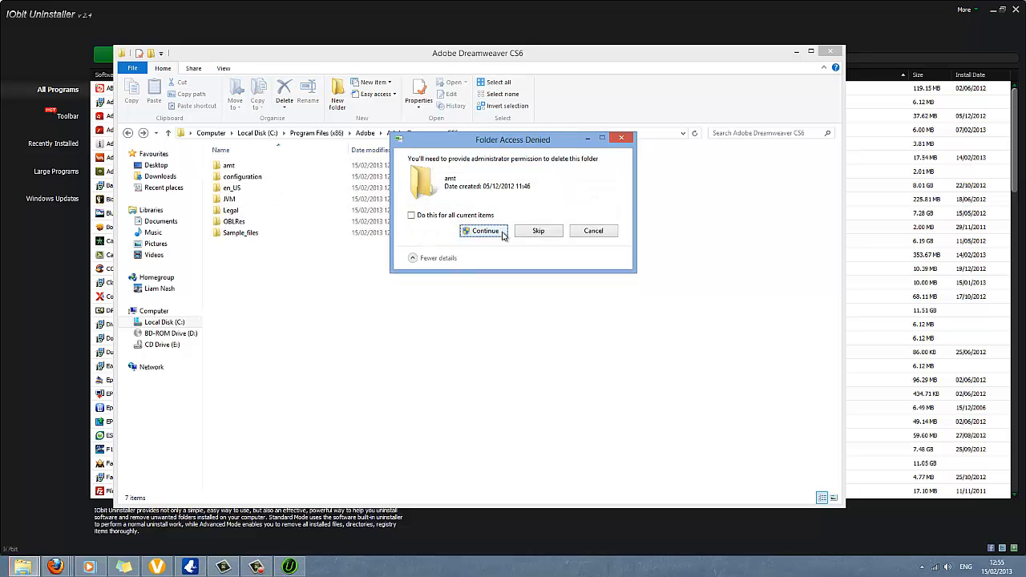
left_click(485, 231)
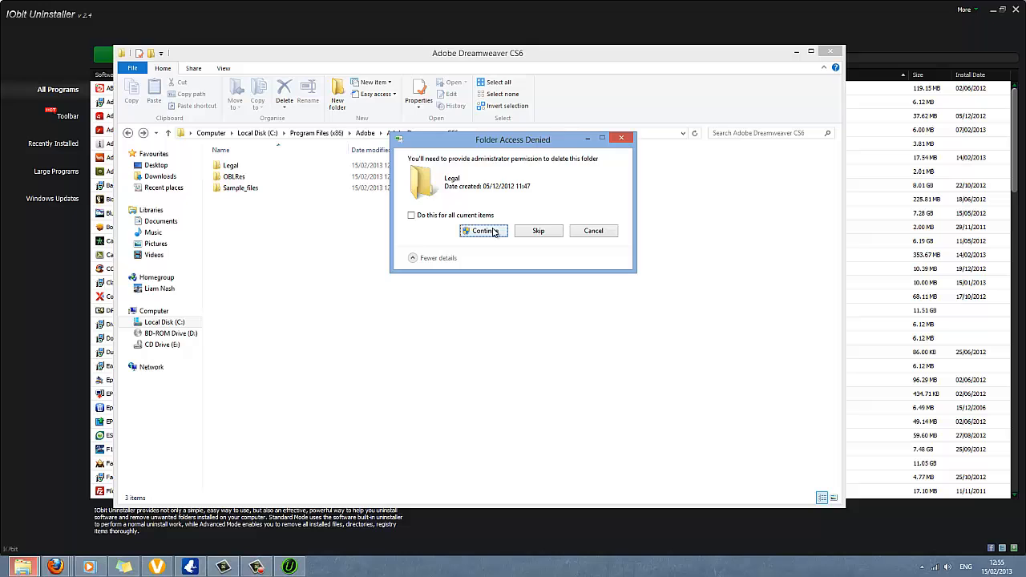
left_click(481, 231)
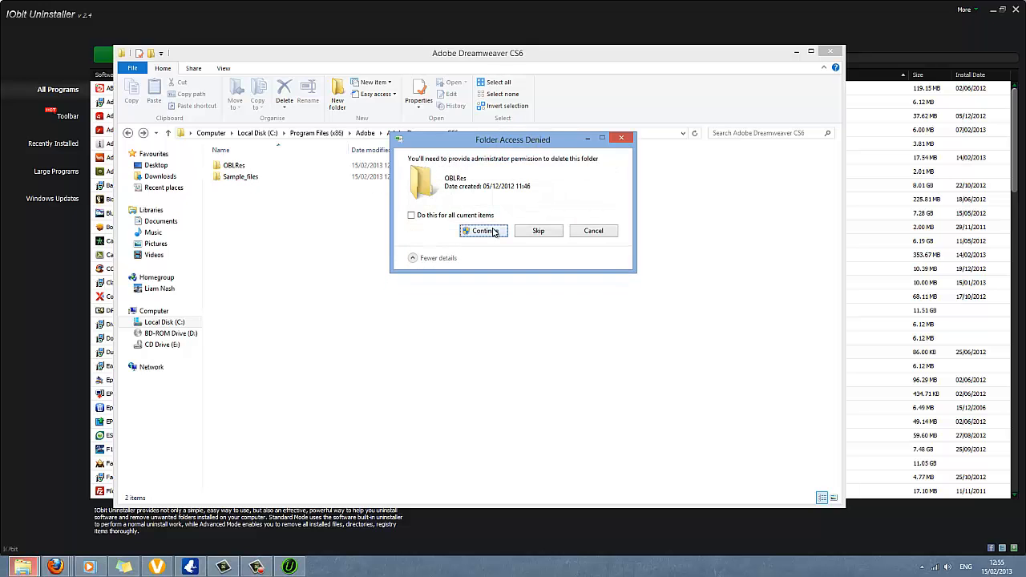
left_click(481, 231)
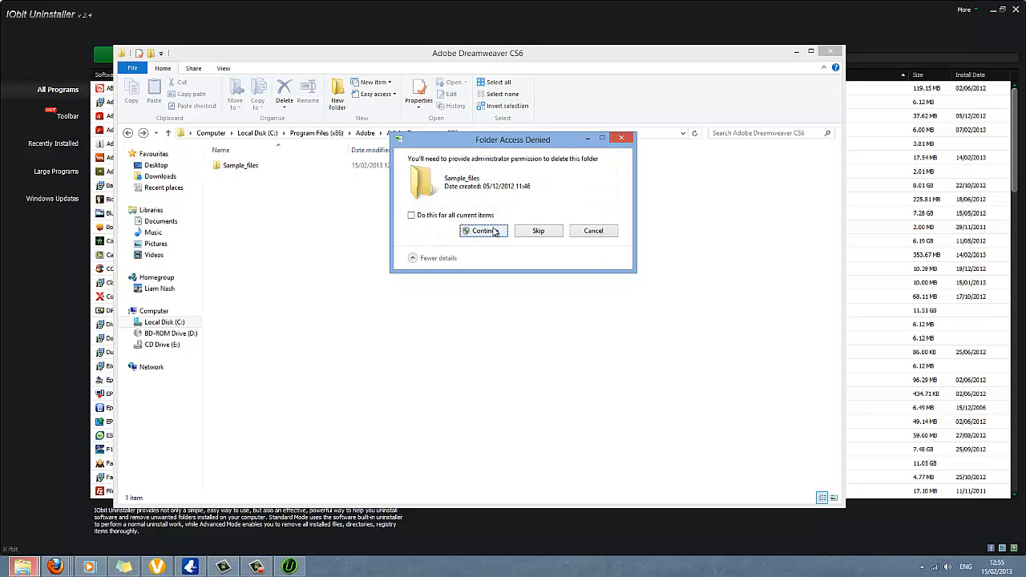
left_click(482, 230)
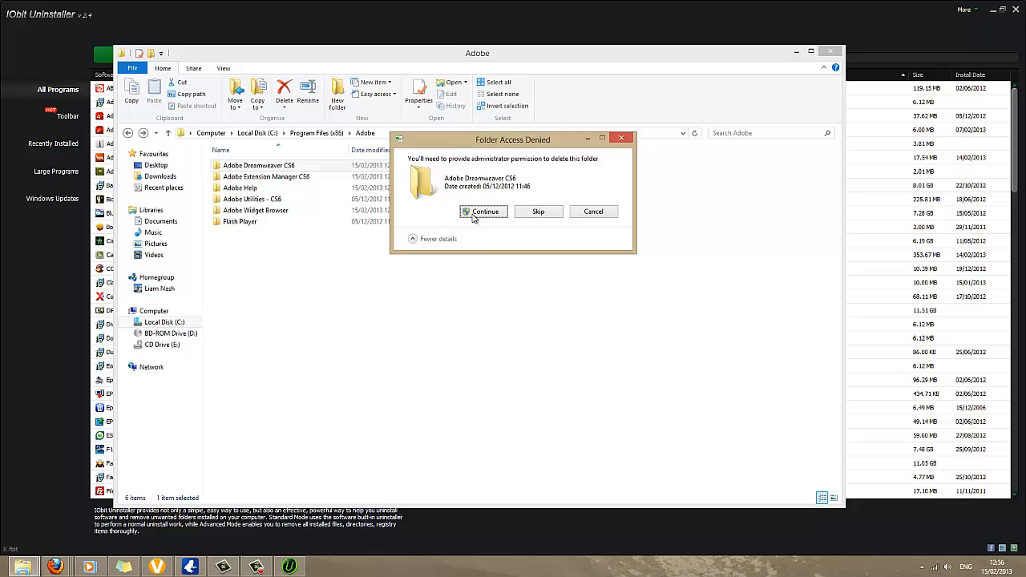
Grant permission to delete the Adobe Dreamweaver CS6 folder itself and close File Explorer.
left_click(484, 212)
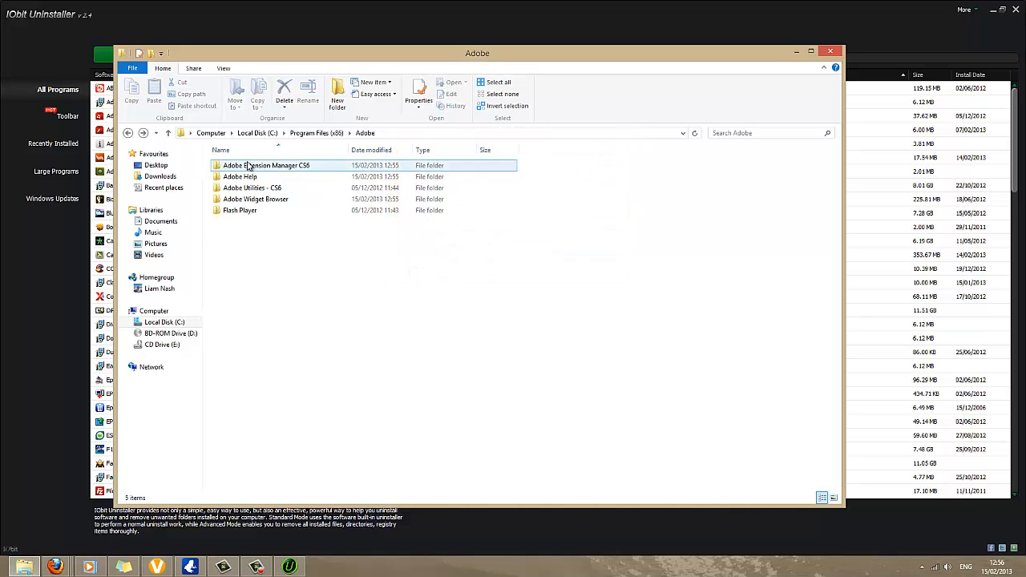
left_click(619, 237)
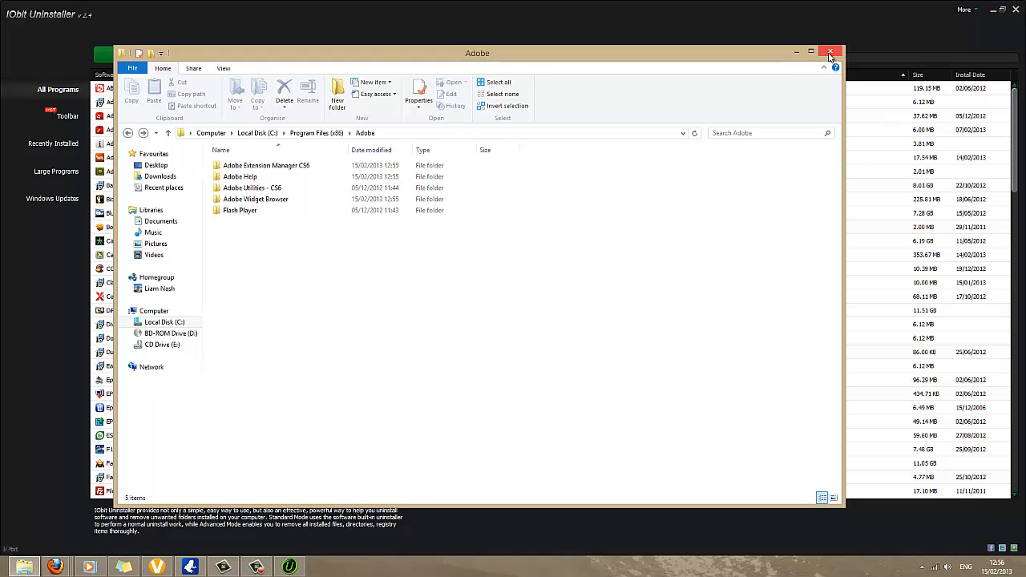
left_click(831, 53)
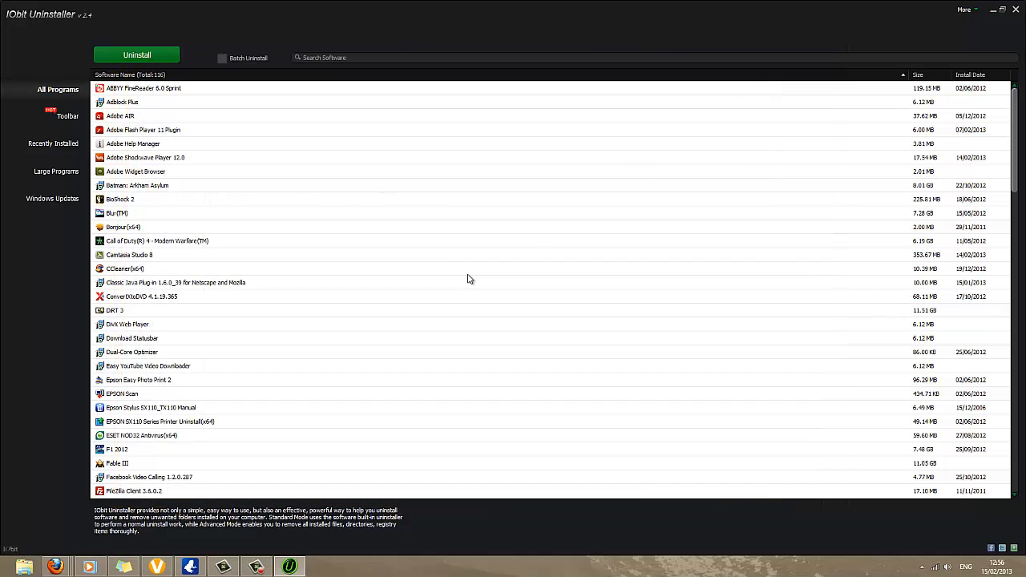
left_click(255, 568)
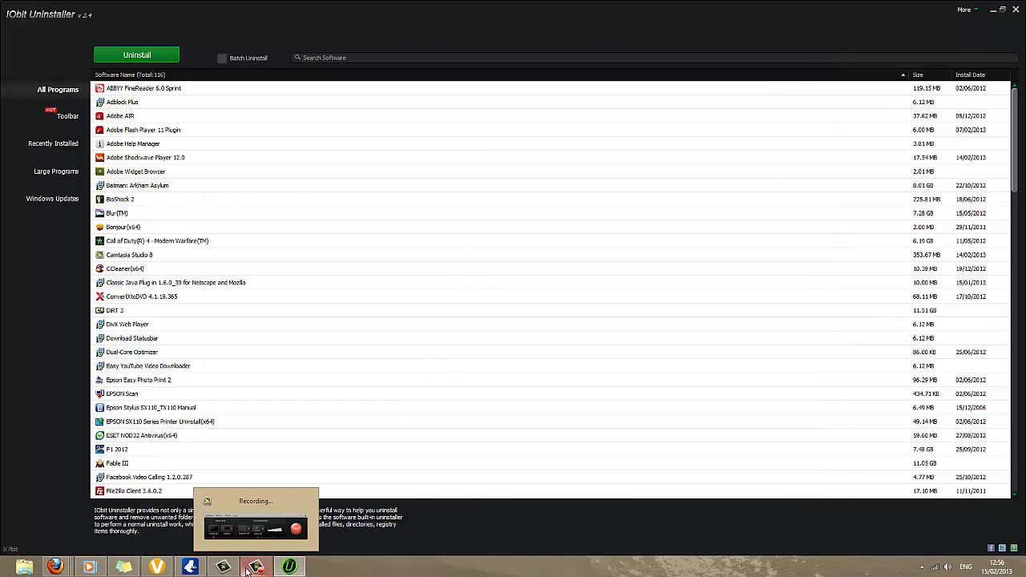